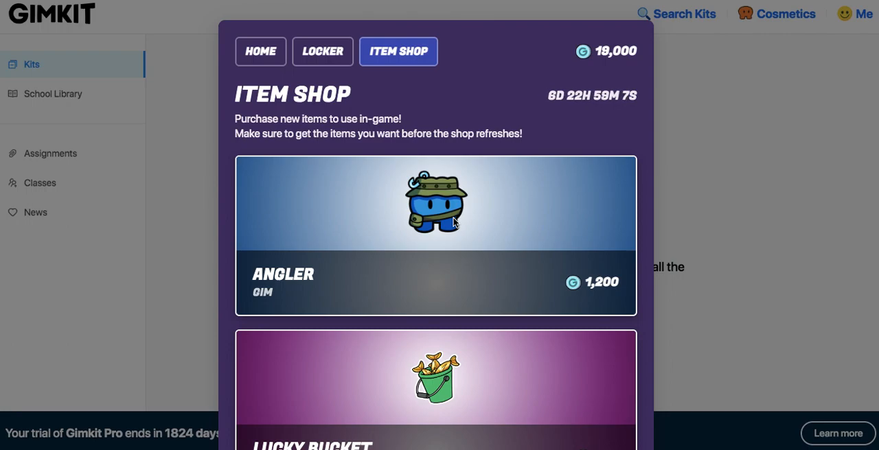
# Browse the shop and dismiss the 8-Bit gim image.
pyautogui.scroll(-3)
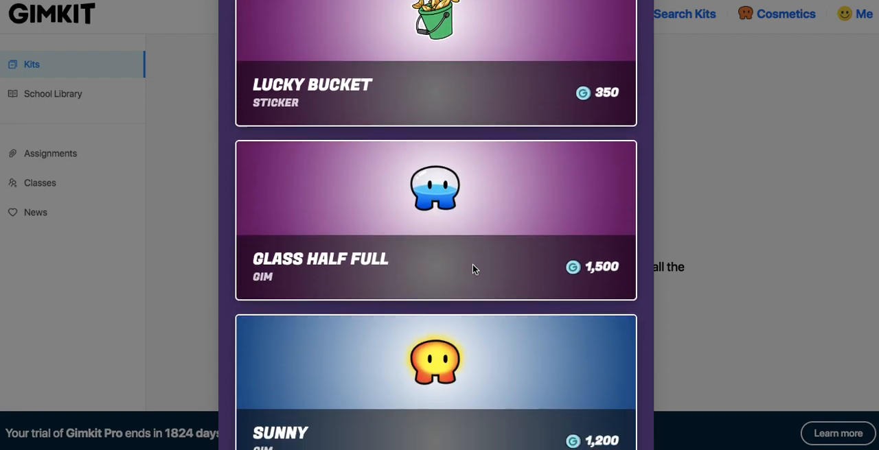
pyautogui.scroll(-3)
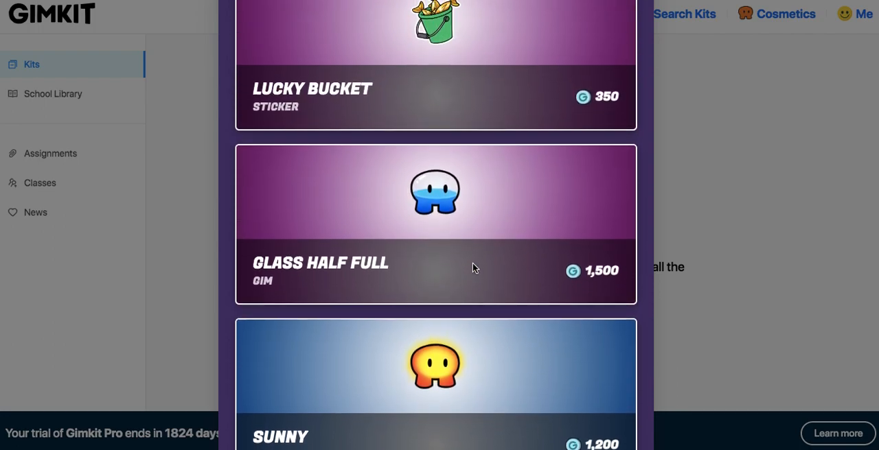
pyautogui.scroll(3)
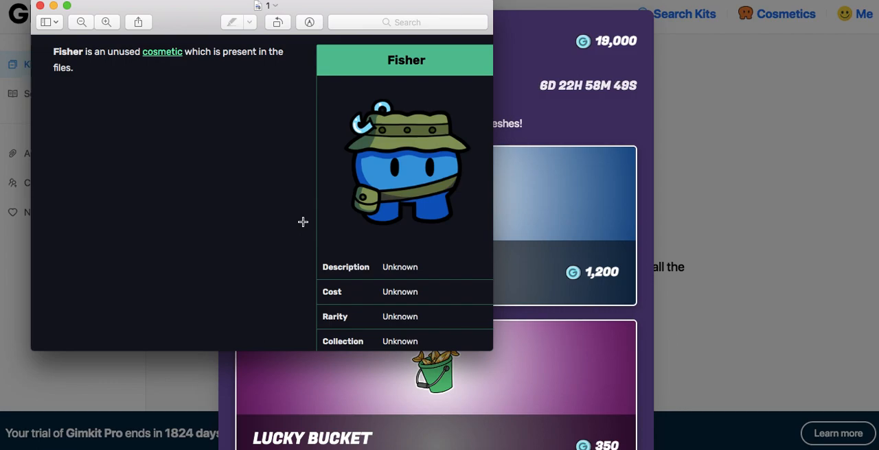
pyautogui.moveTo(481, 272)
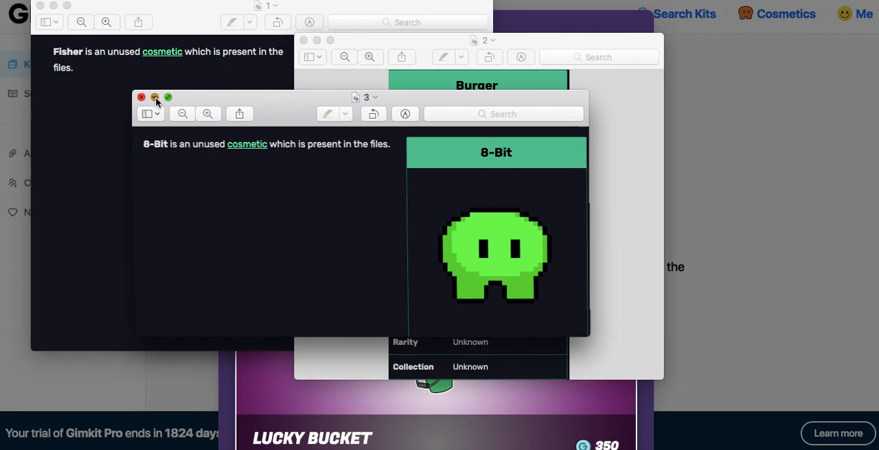
pyautogui.click(141, 96)
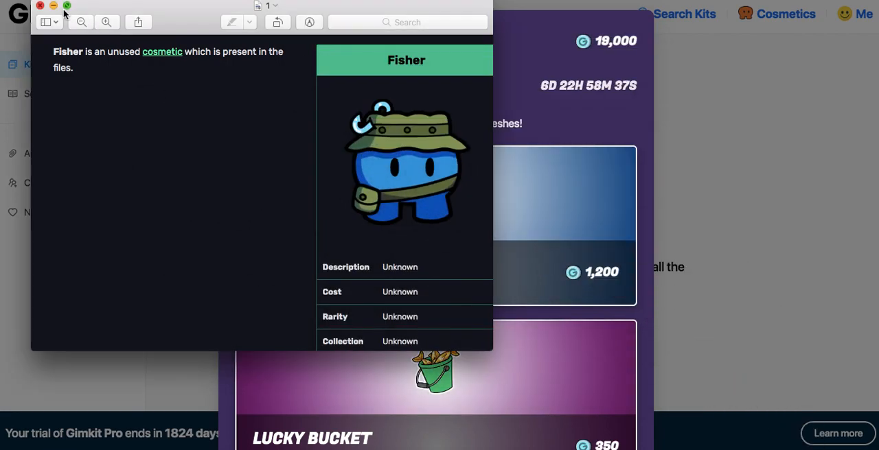
pyautogui.moveTo(349, 195)
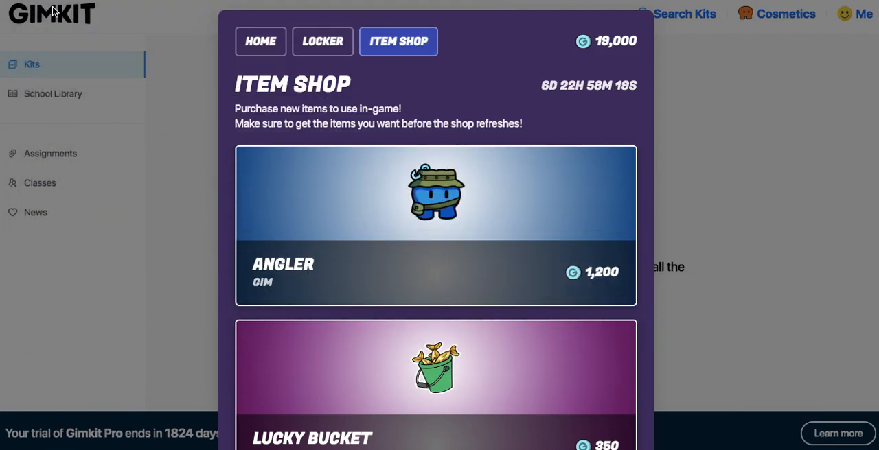
pyautogui.moveTo(423, 249)
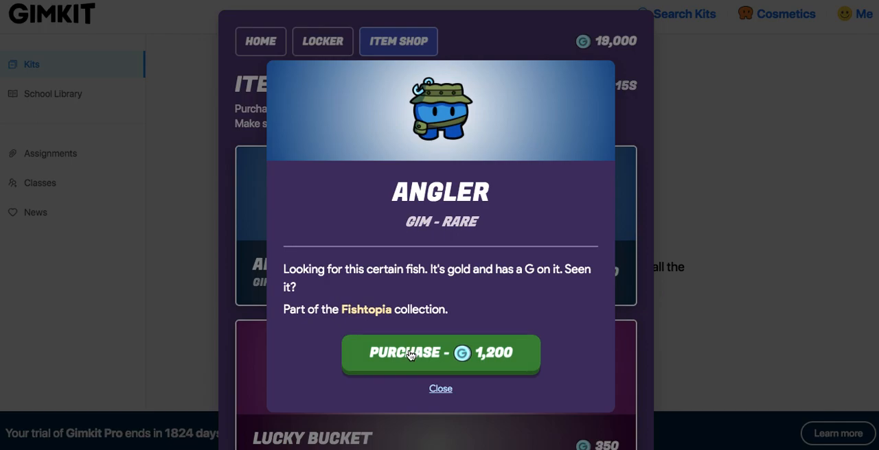
# Purchase the Angler gim for 1,200, leaving a balance of 17,800.
pyautogui.click(439, 353)
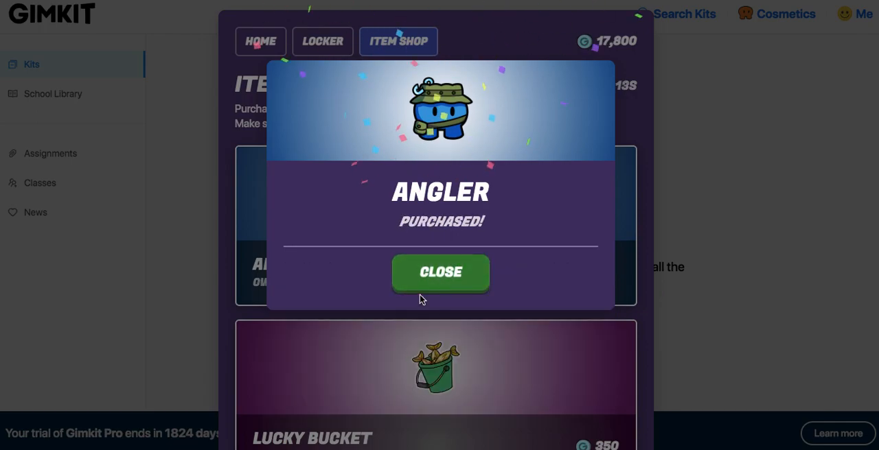
pyautogui.click(439, 272)
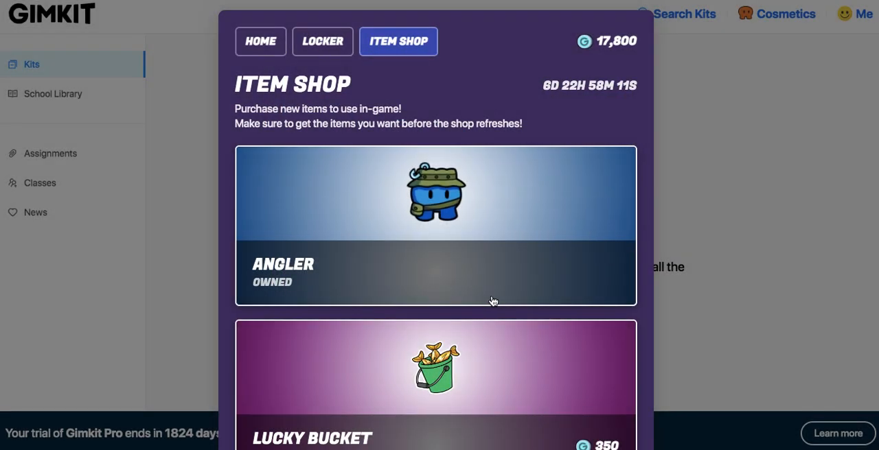
pyautogui.scroll(-3)
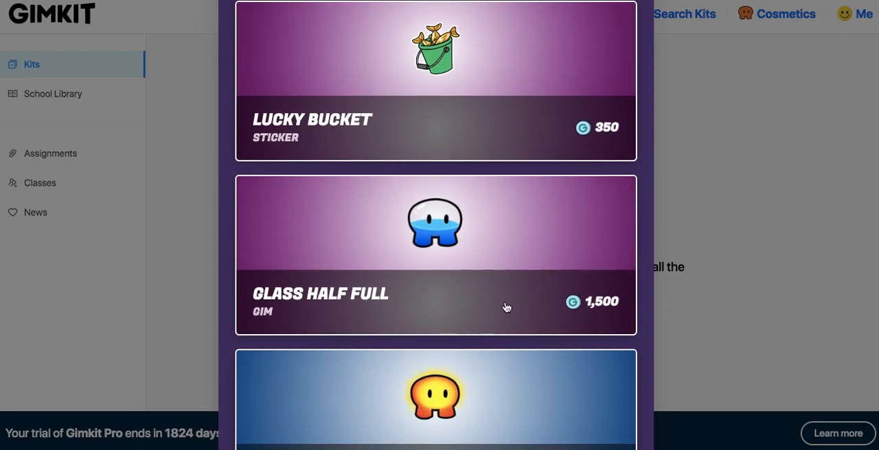
pyautogui.moveTo(527, 277)
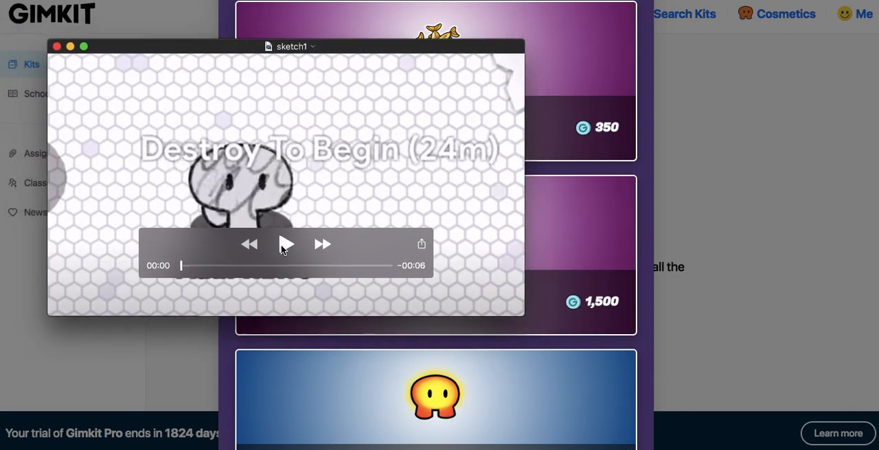
pyautogui.click(286, 244)
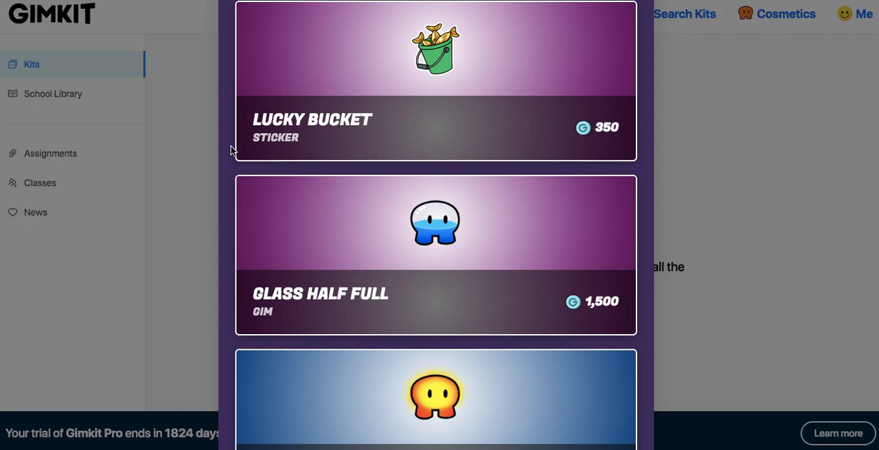
pyautogui.moveTo(510, 242)
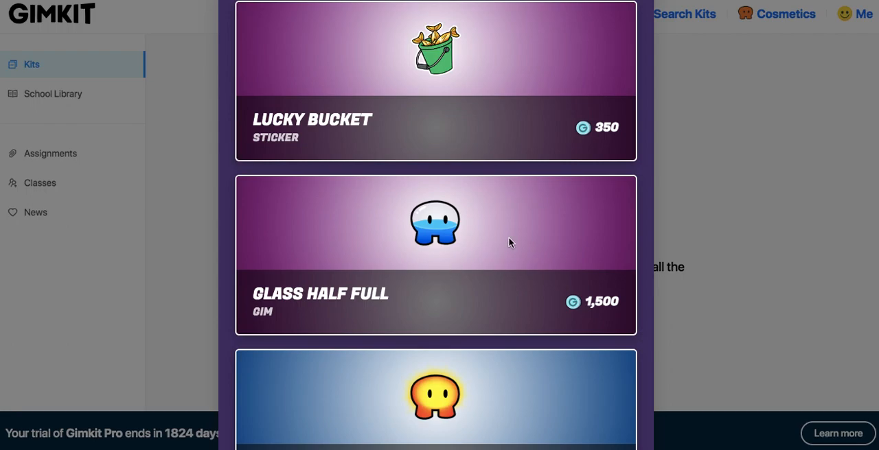
pyautogui.moveTo(508, 279)
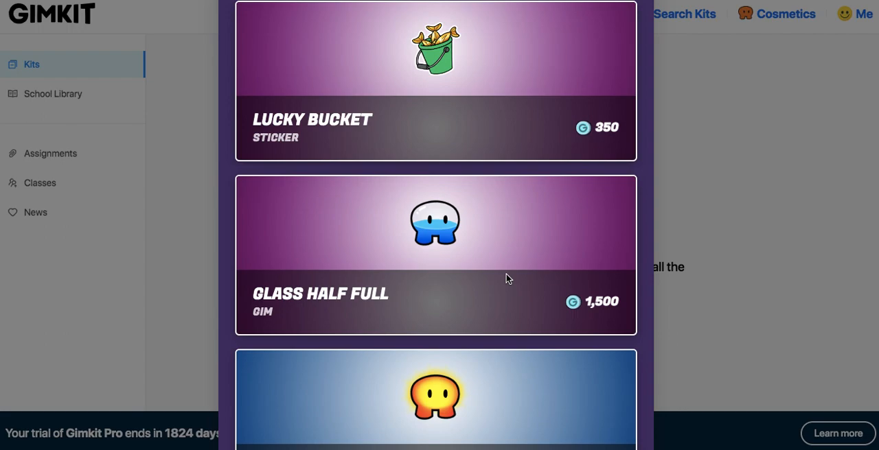
pyautogui.moveTo(453, 239)
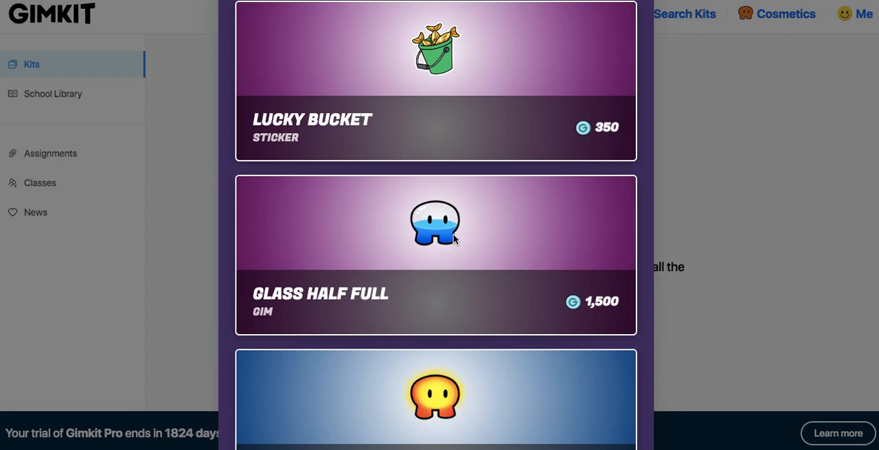
pyautogui.moveTo(446, 236)
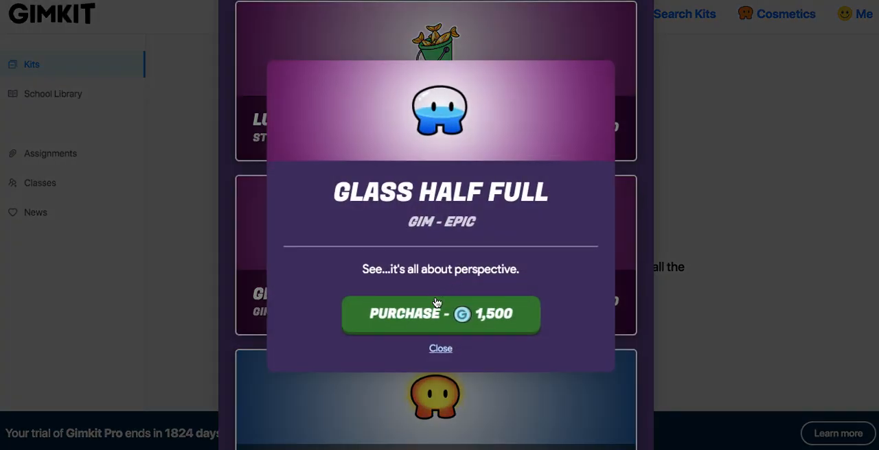
# Purchase the Glass Half Full gim for 1,500 so it shows Owned.
pyautogui.click(439, 315)
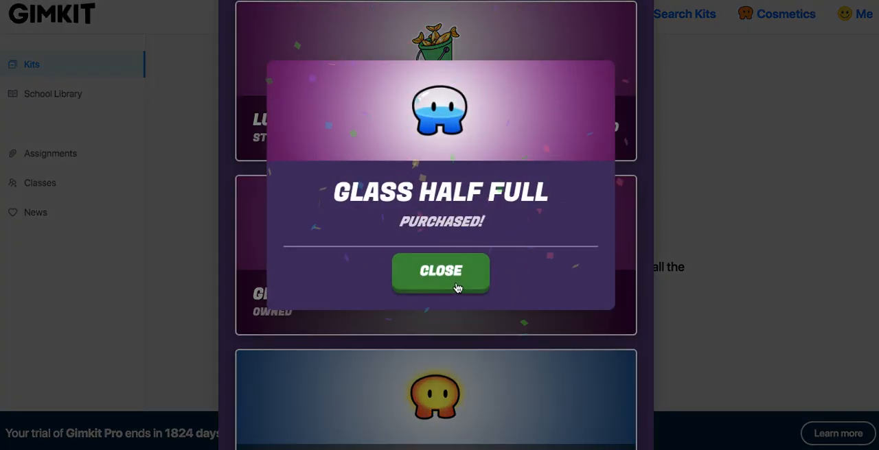
pyautogui.click(440, 272)
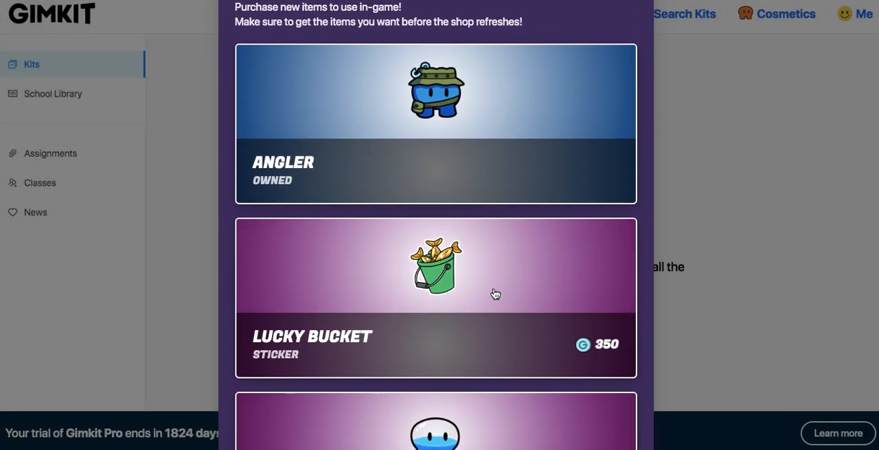
pyautogui.scroll(-3)
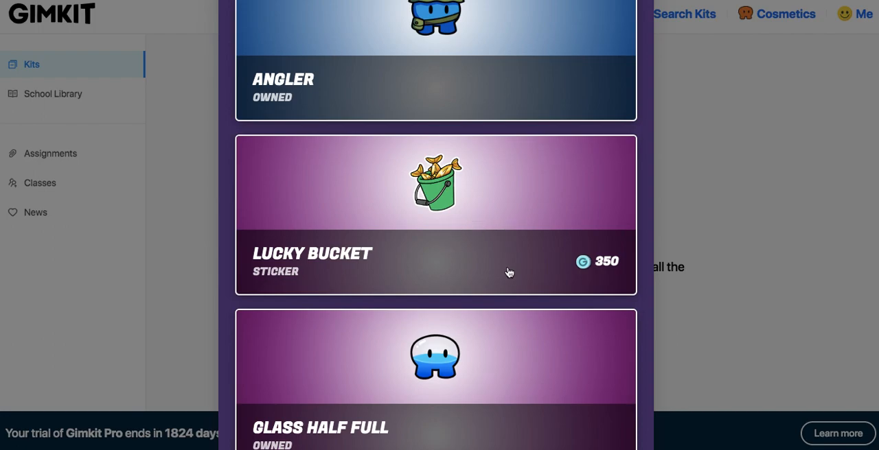
pyautogui.scroll(-3)
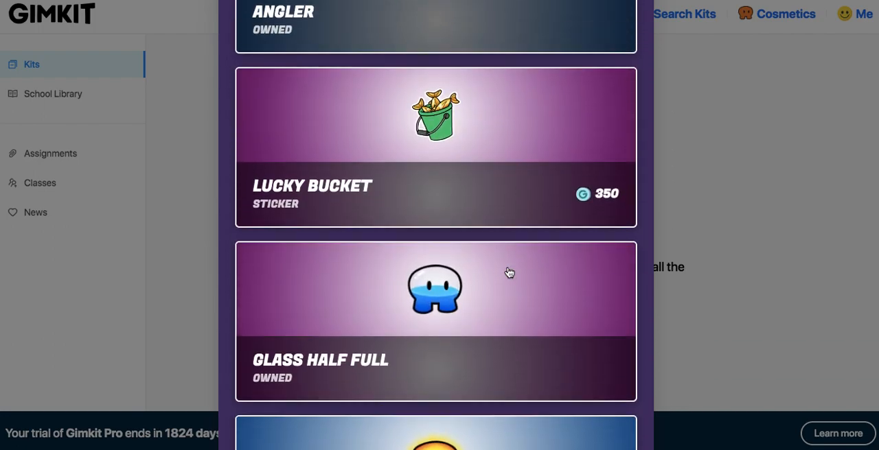
pyautogui.scroll(3)
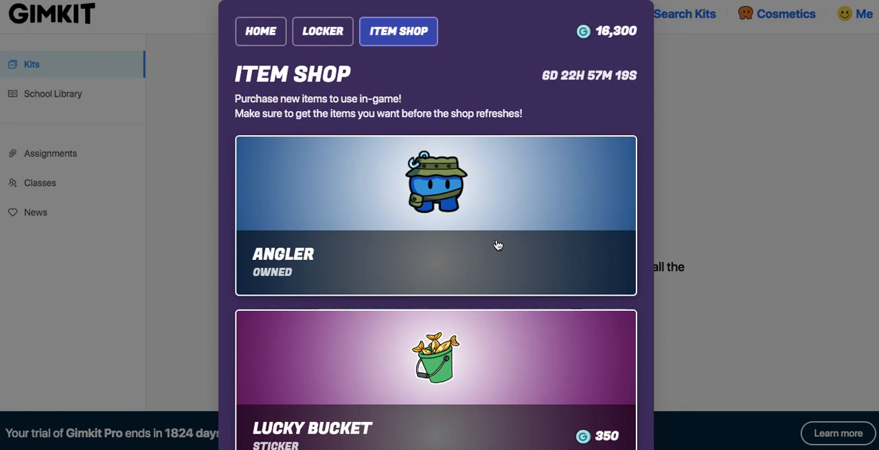
pyautogui.scroll(-3)
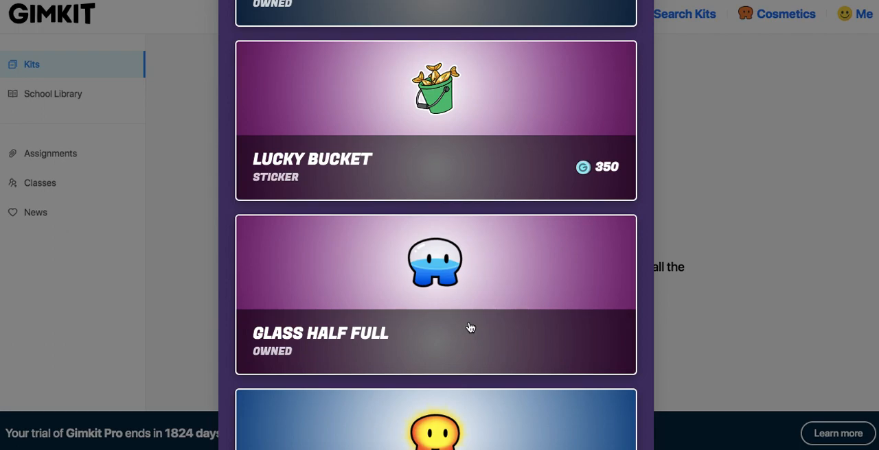
pyautogui.scroll(-3)
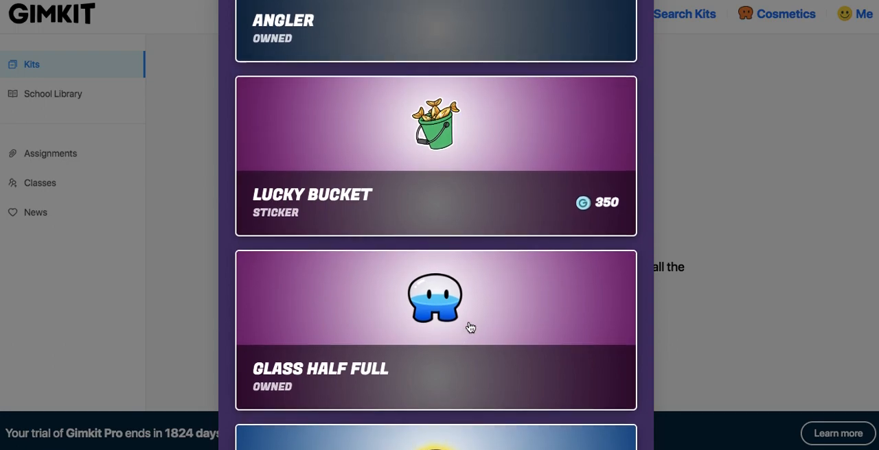
pyautogui.moveTo(503, 342)
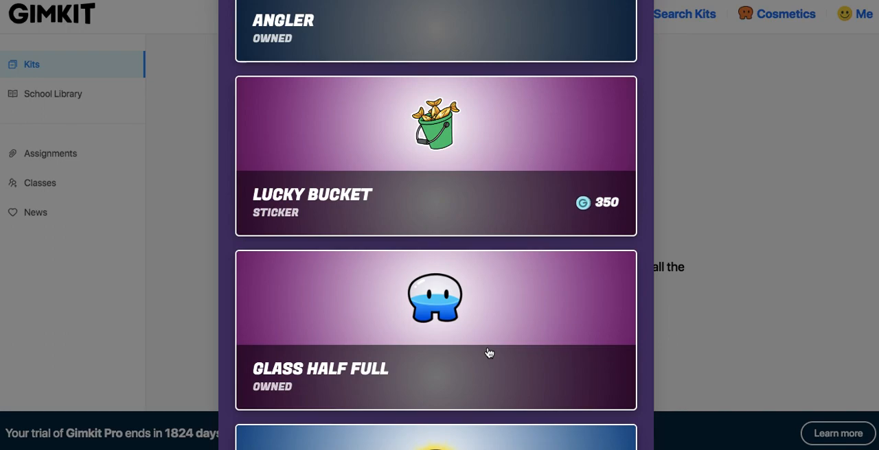
pyautogui.moveTo(420, 374)
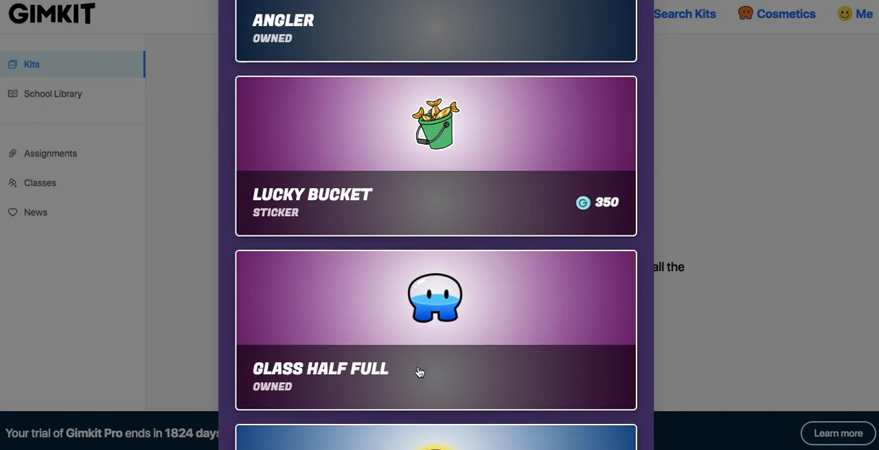
pyautogui.moveTo(519, 357)
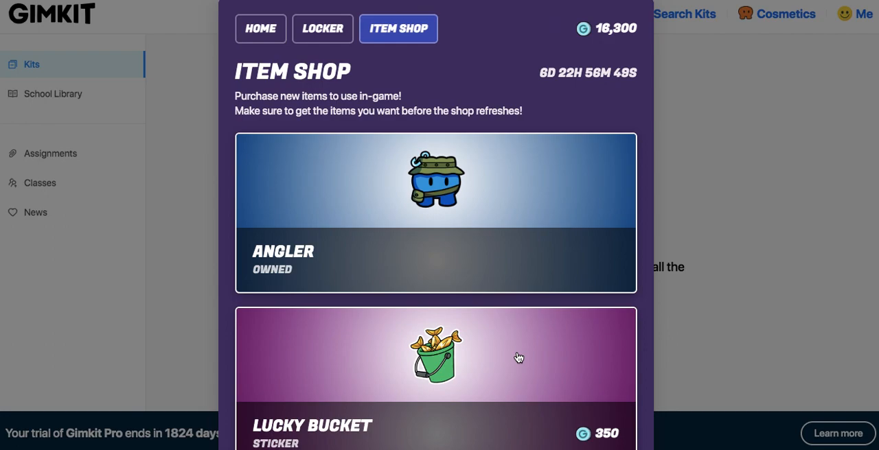
pyautogui.scroll(-3)
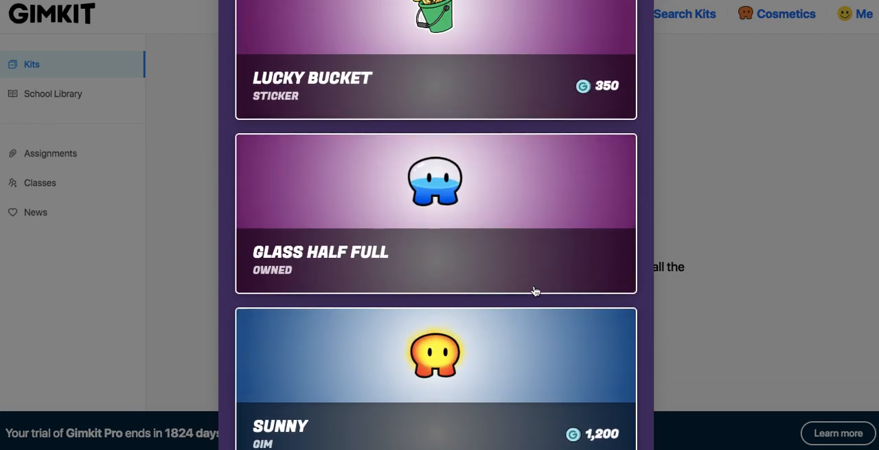
pyautogui.scroll(-3)
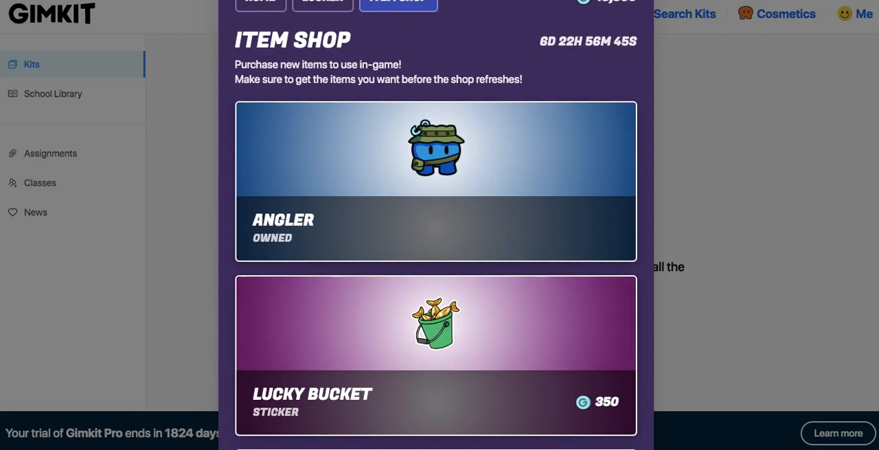